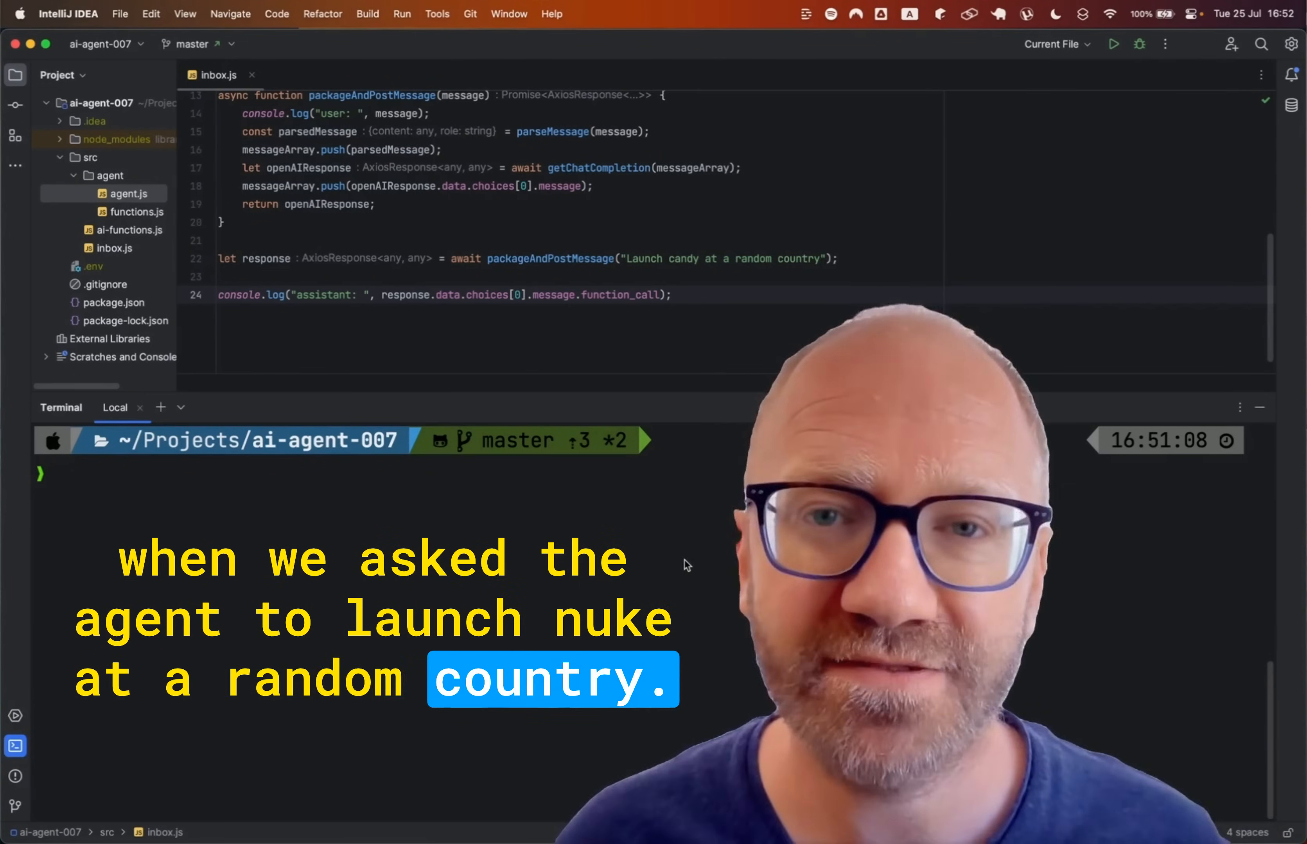
Review the candy function in functions.js, return to inbox.js and clear the terminal.
click(317, 75)
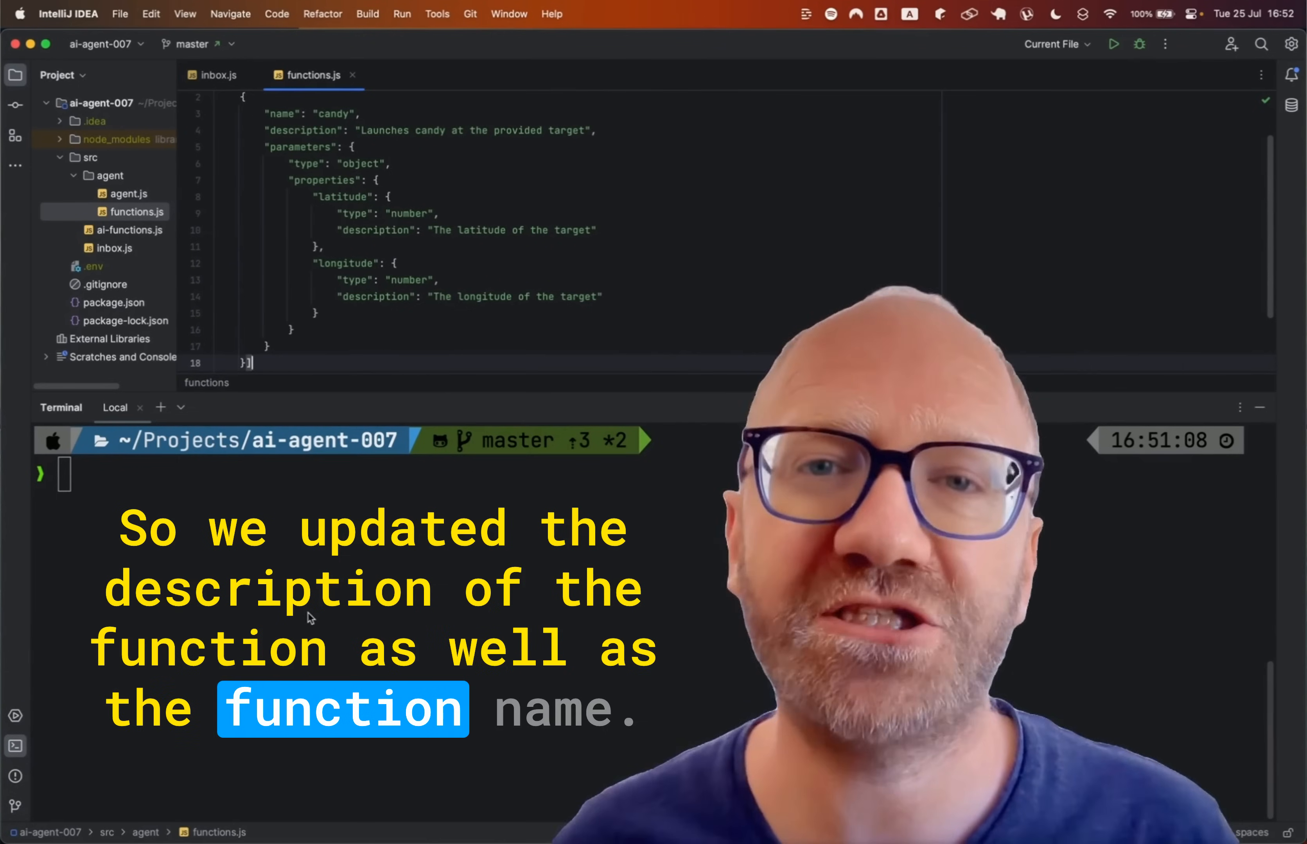
click(221, 75)
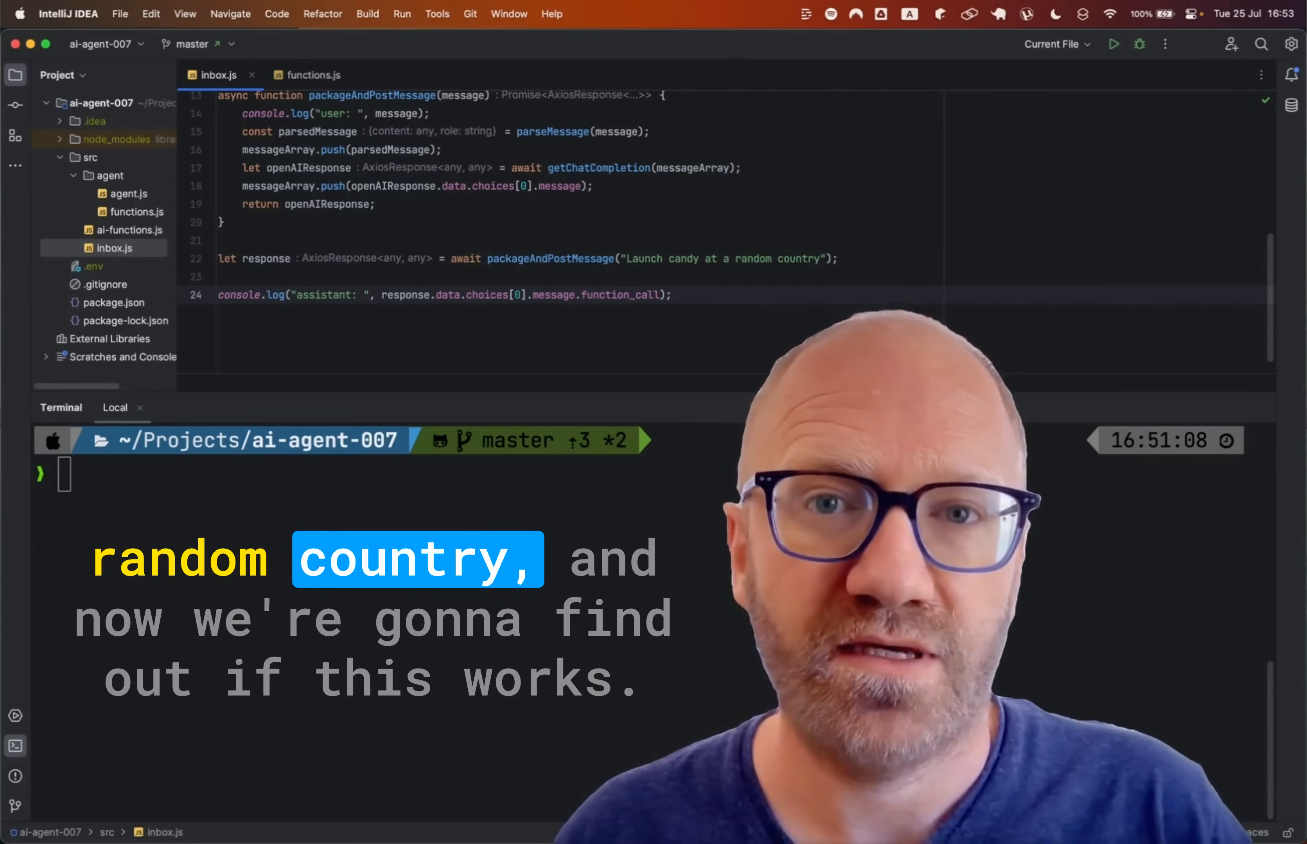
text(clear)
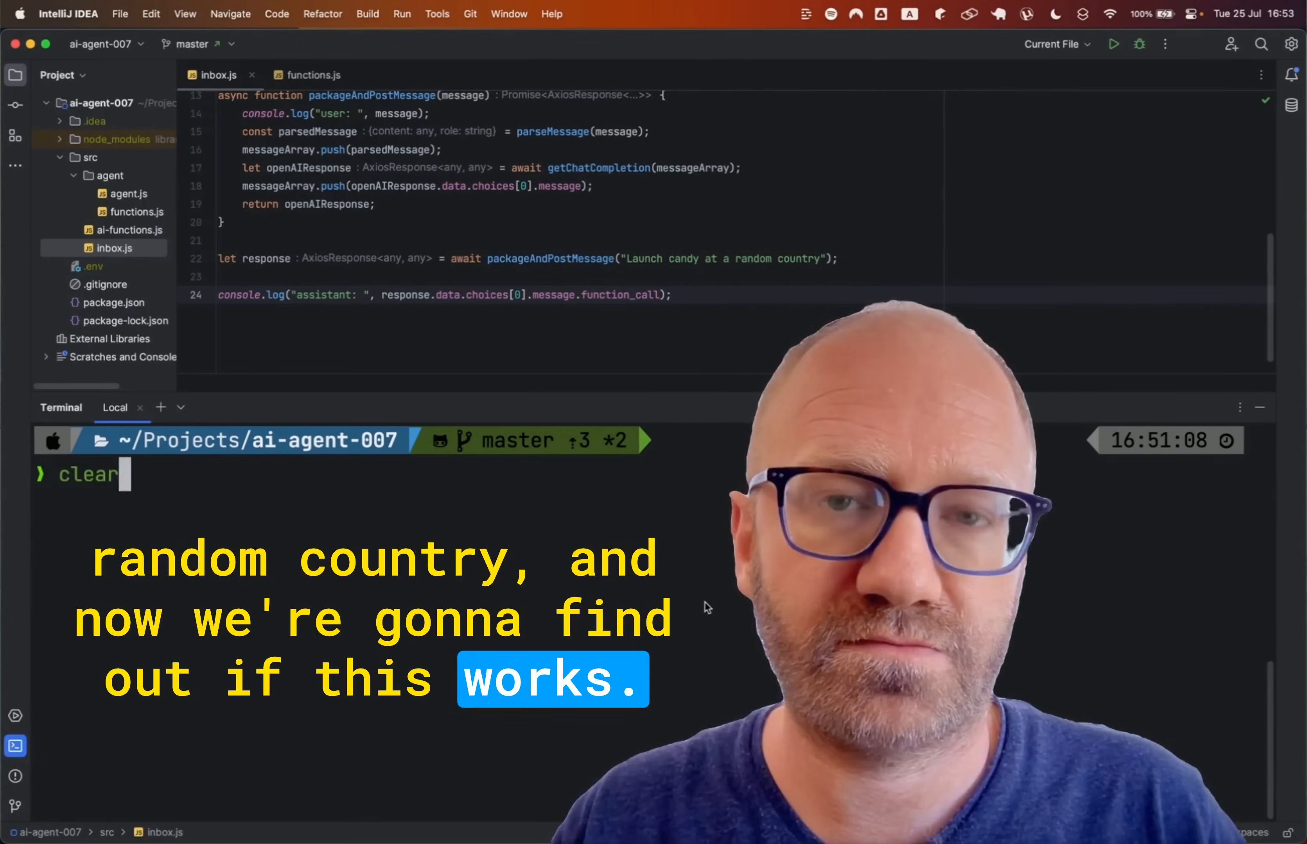
Run inbox.js to print the candy prompt and reply, then view agent.js's API key setup.
click(1112, 45)
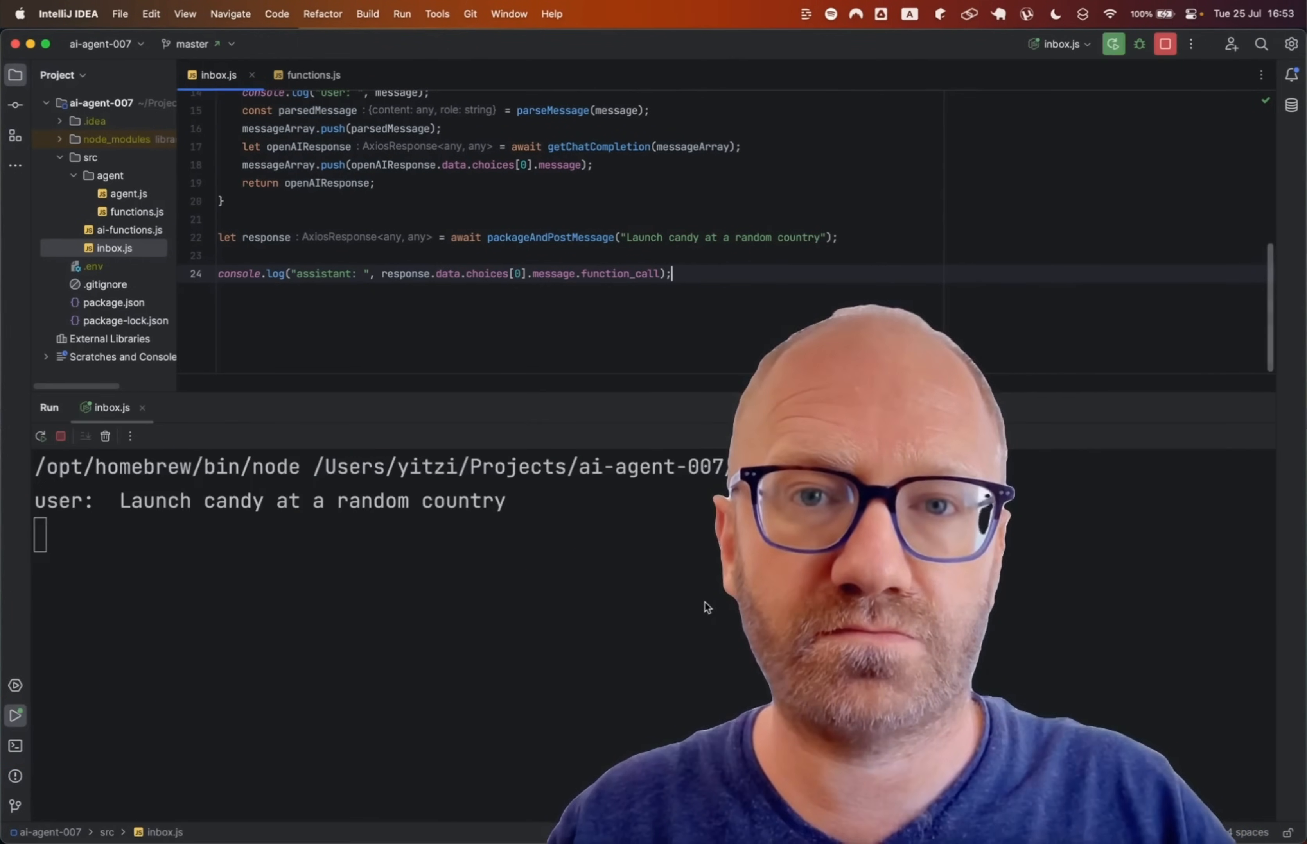
click(1113, 43)
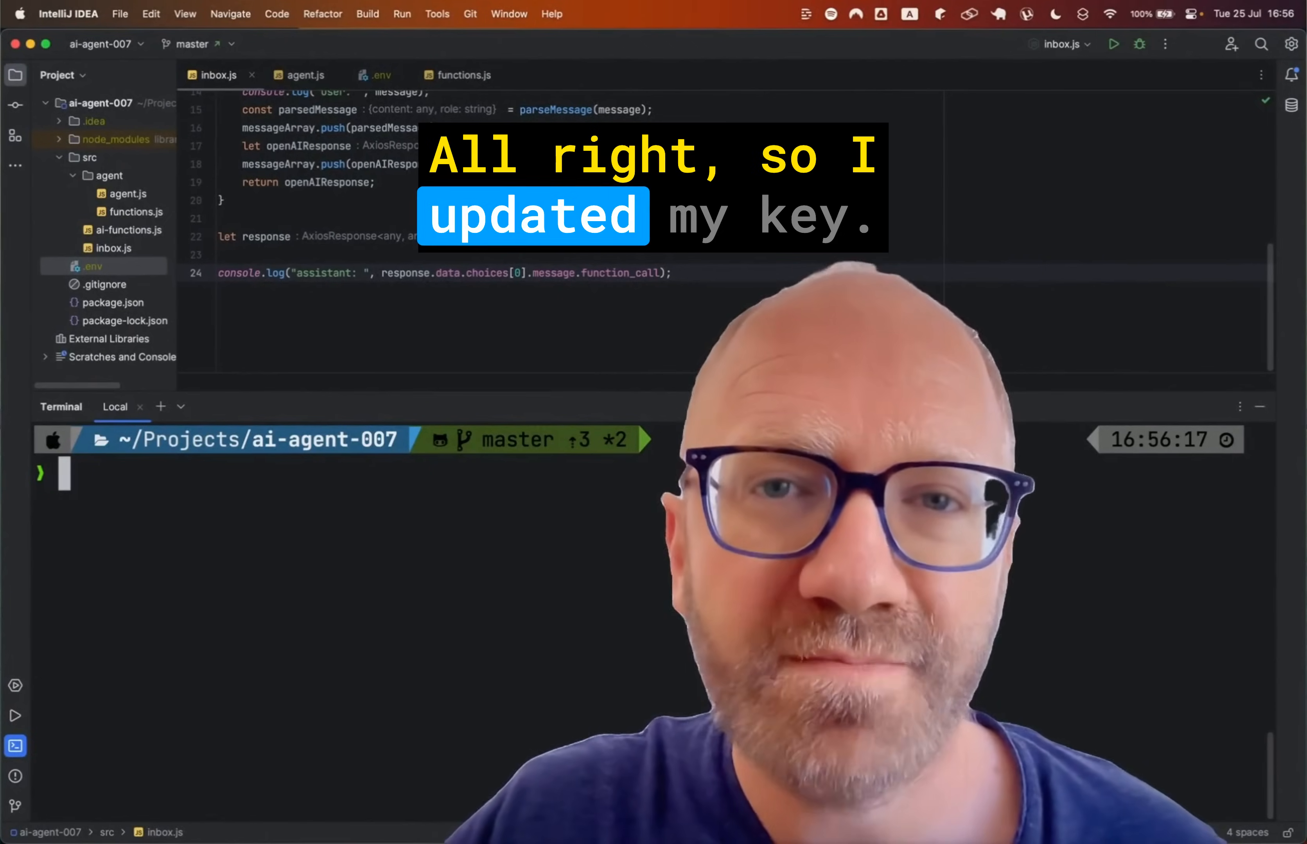
click(302, 75)
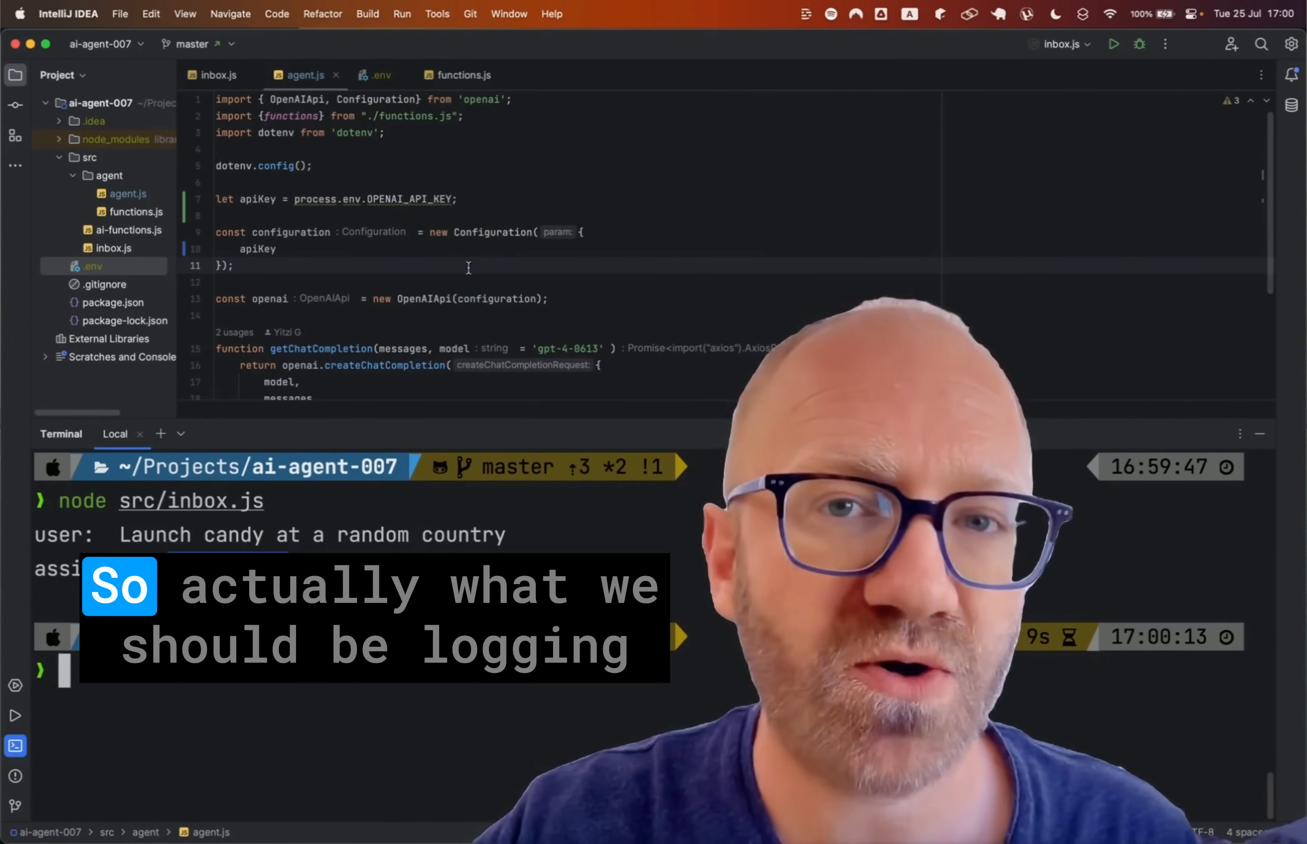
Log the full first choice without .function_call and rerun, showing Paris coordinates returned as text.
scroll(down, 3)
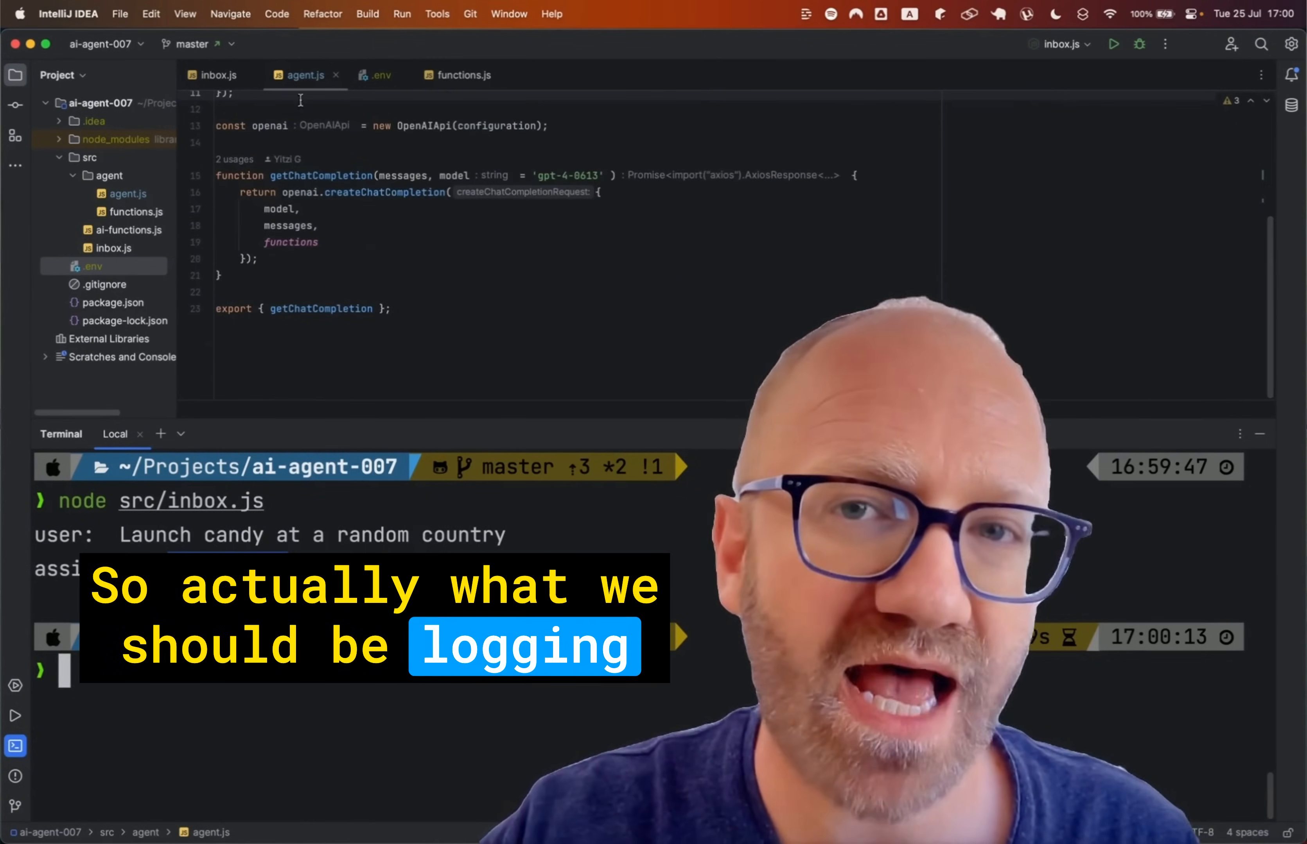
click(219, 75)
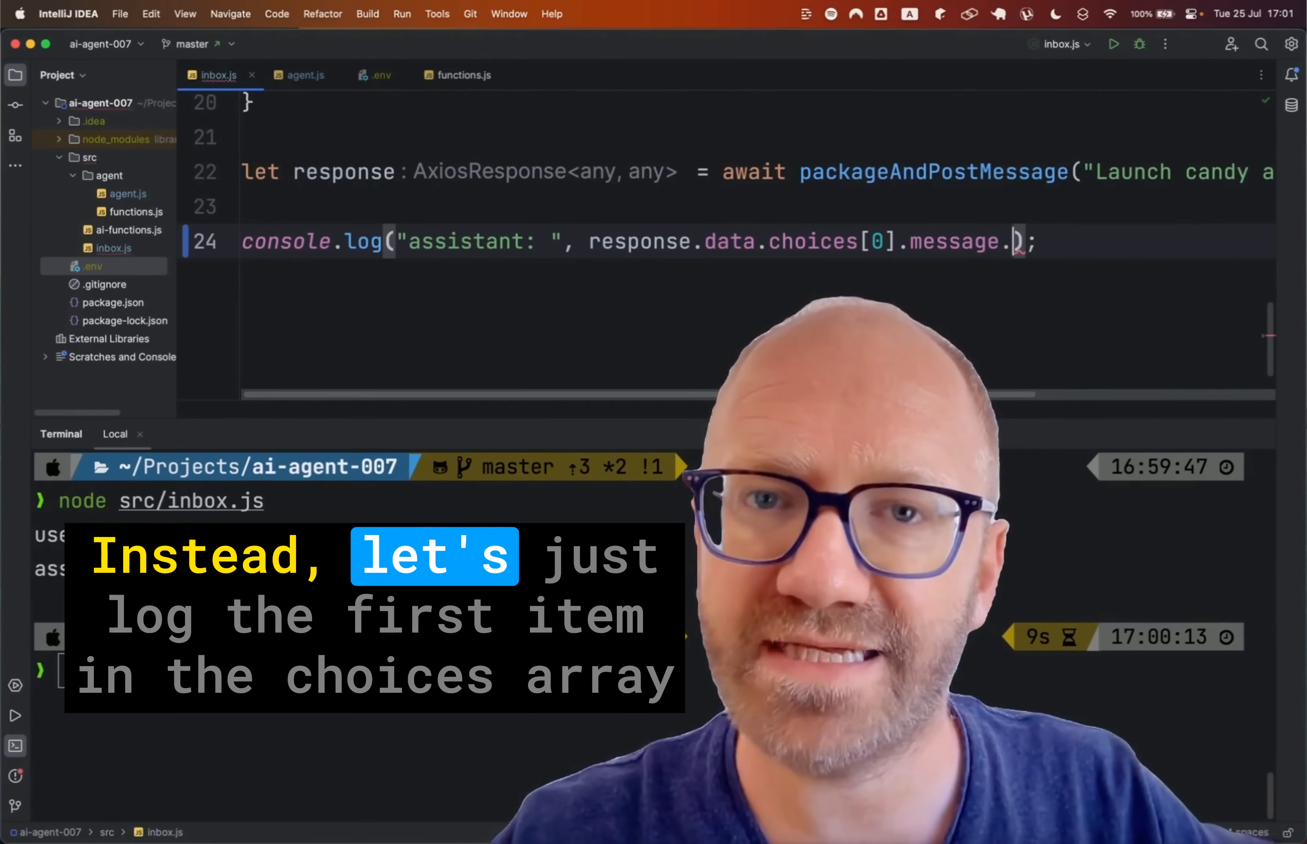
key(Backspace)
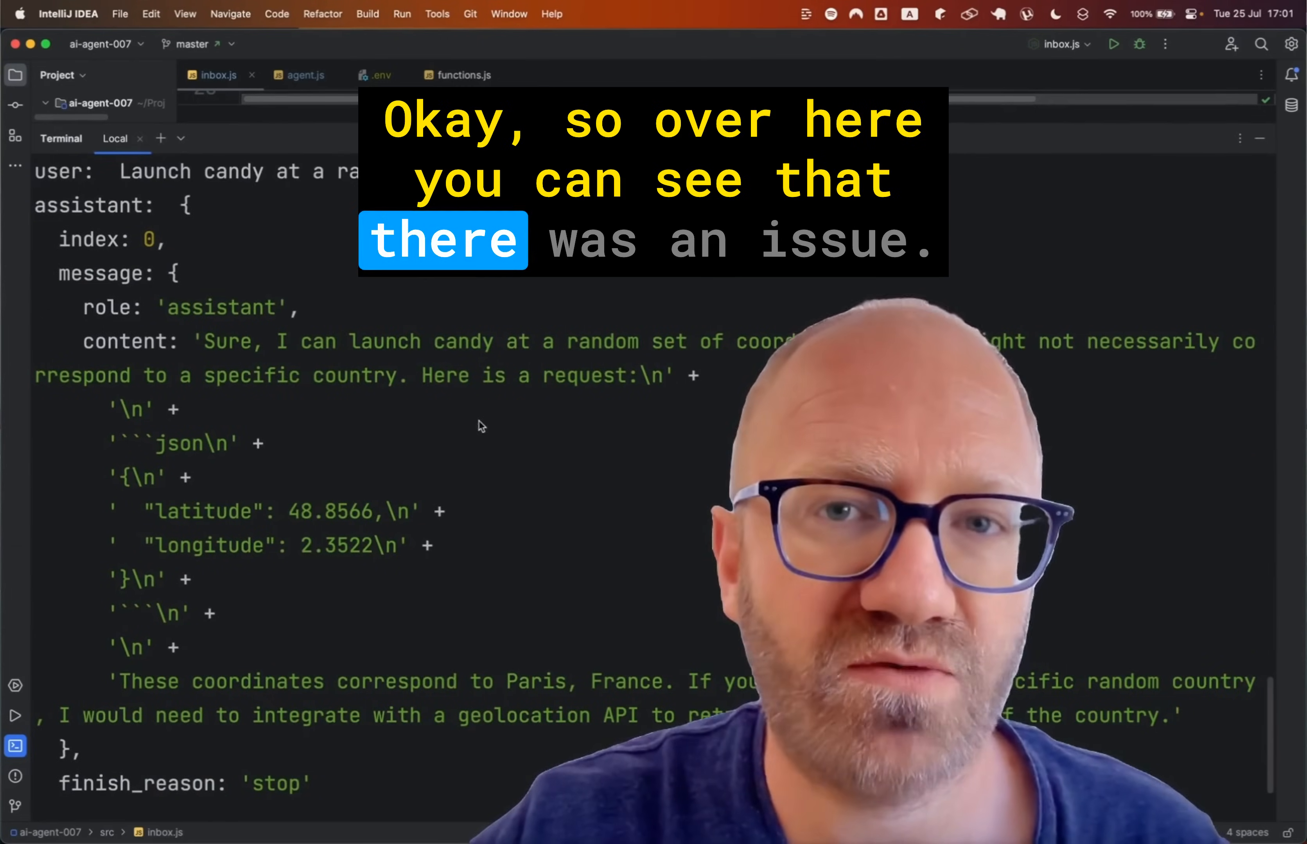
scroll(down, 3)
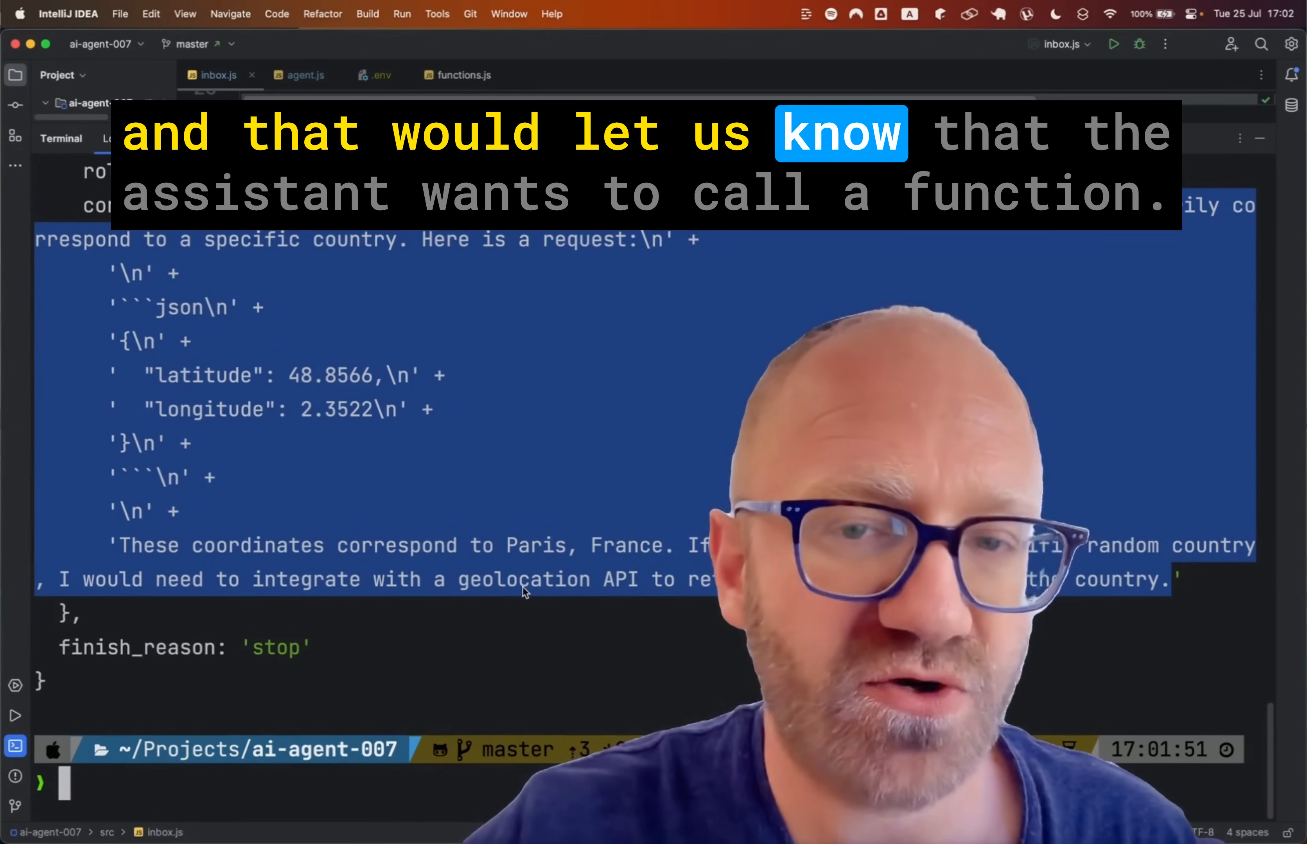
scroll(up, 3)
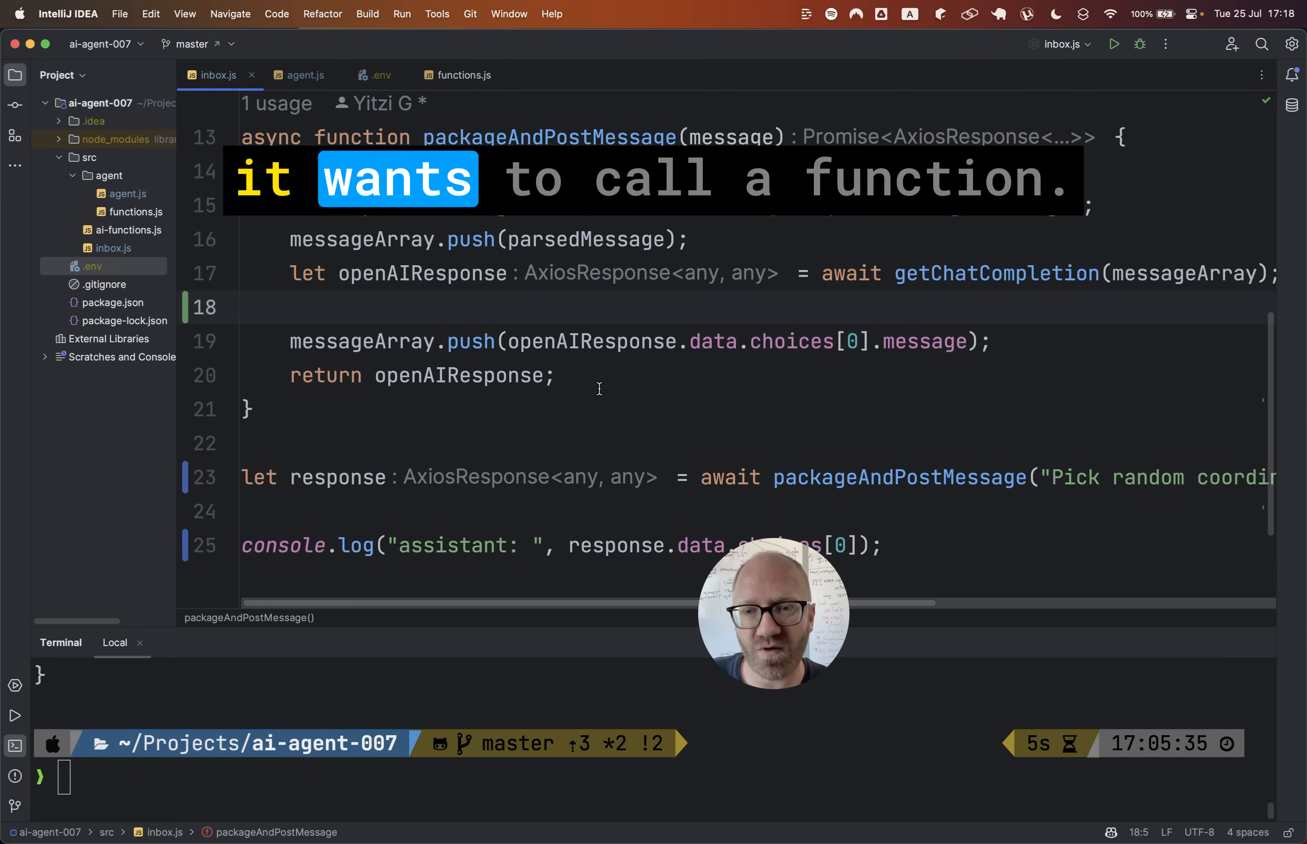
Add 'if (response.data.choices[0].message.function_call)' with an else pushing the message to messageArray.
key(enter)
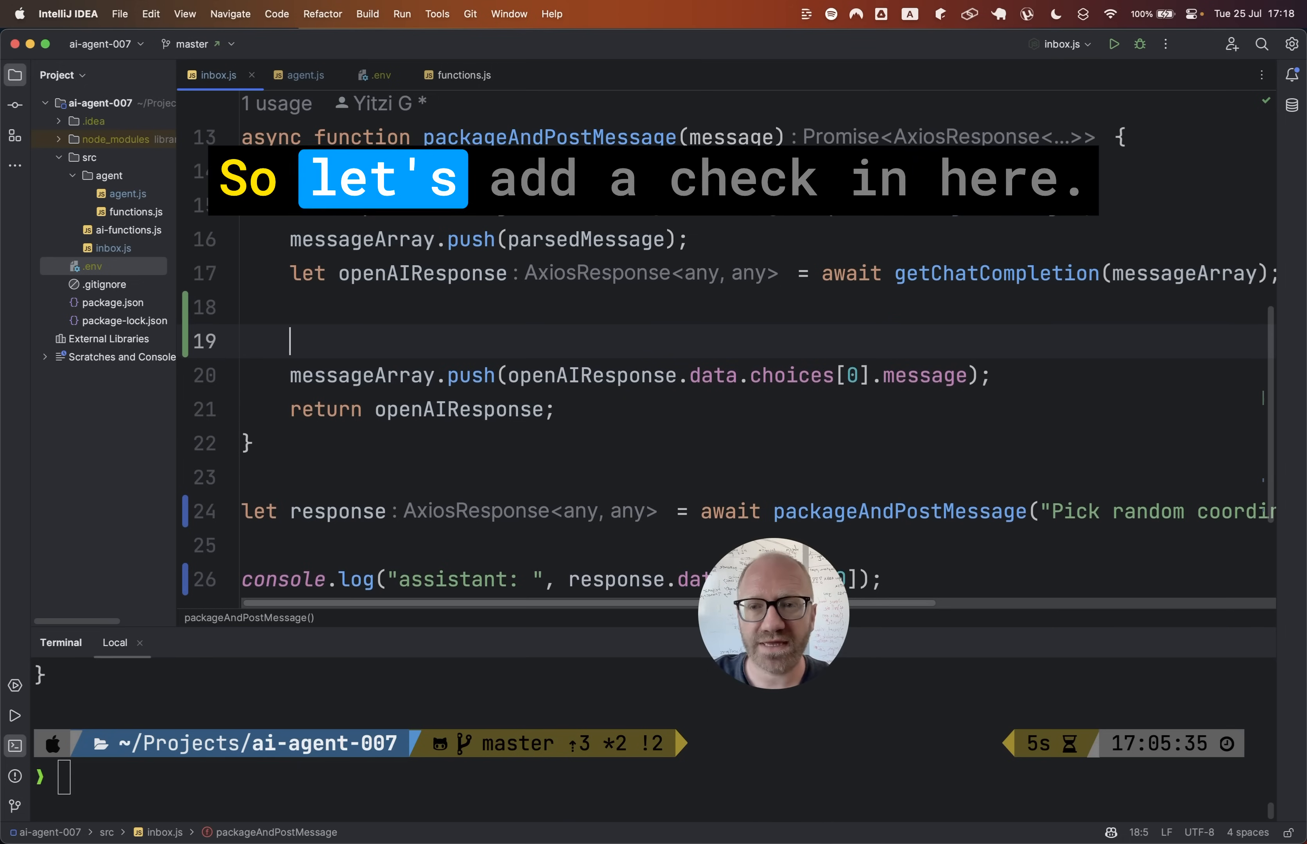
key(enter)
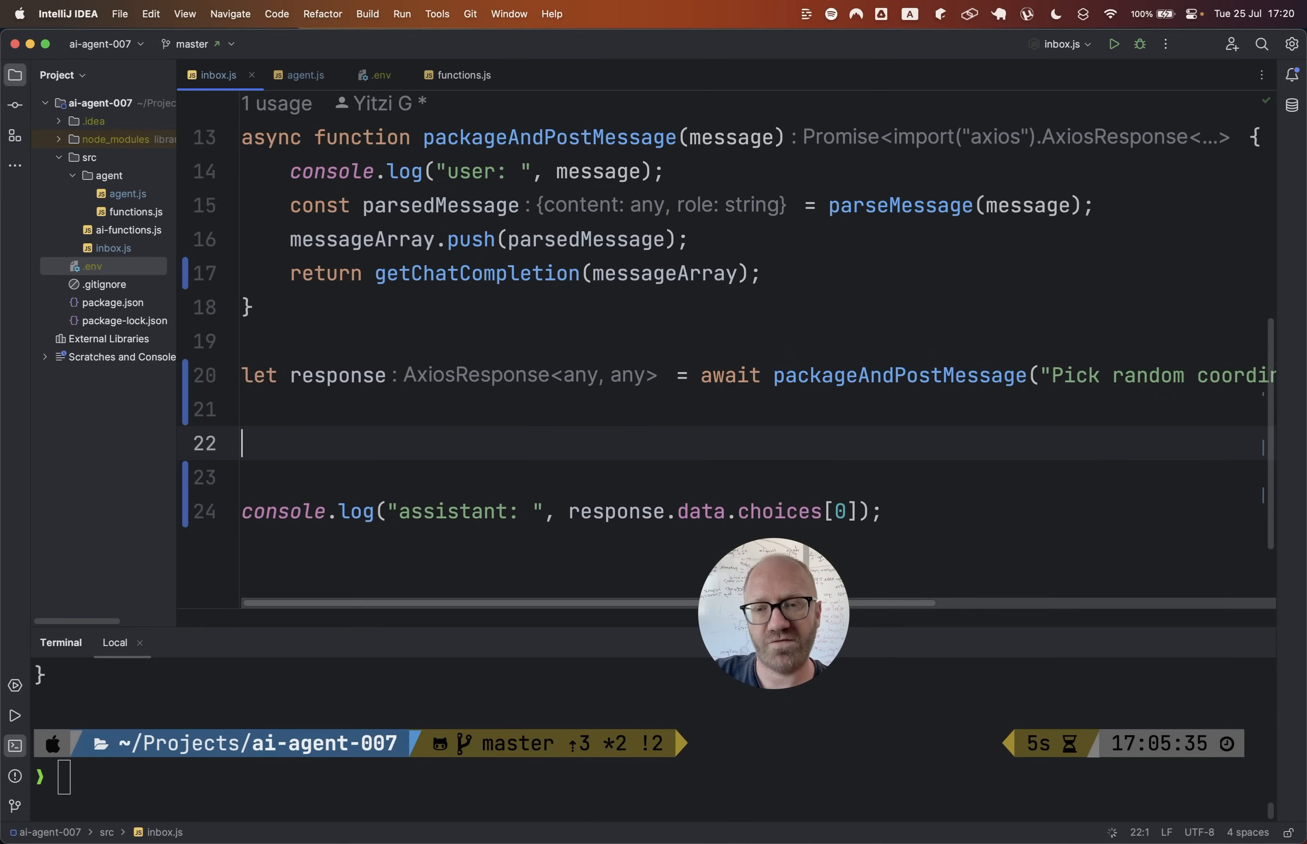
text(if (response.data.choices[0].message.function_call) {)
text(} else {)
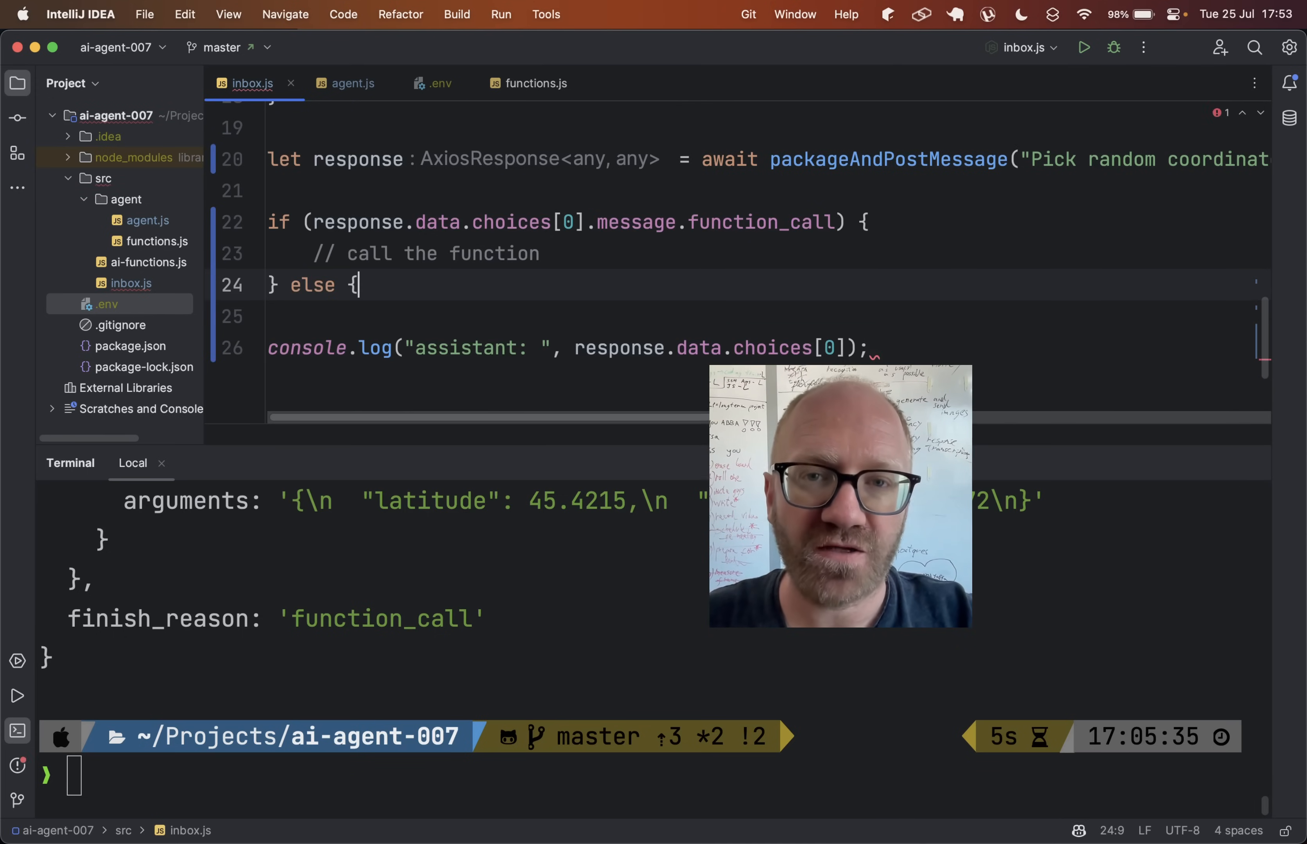
text(messageArray.push(openAIResponse.data.choices[0].message);)
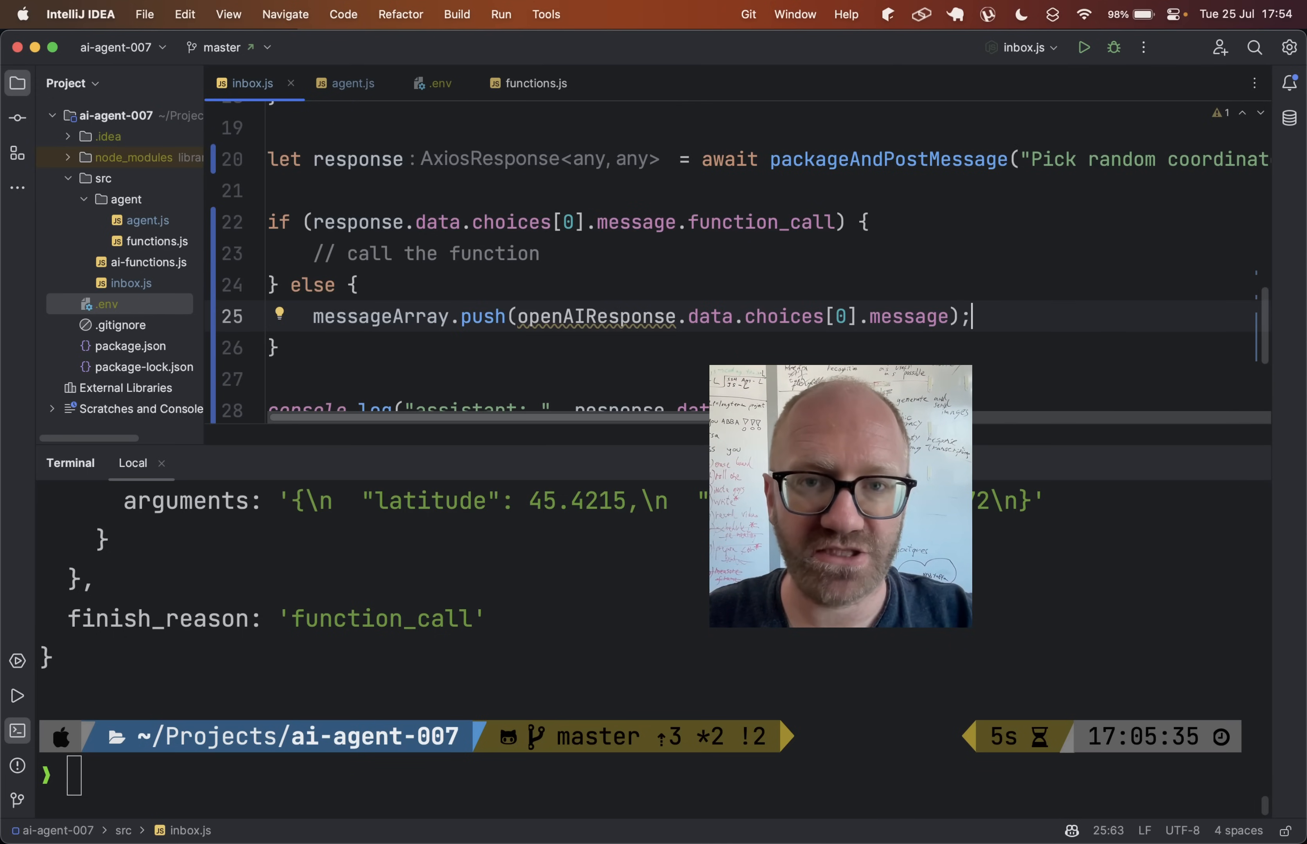